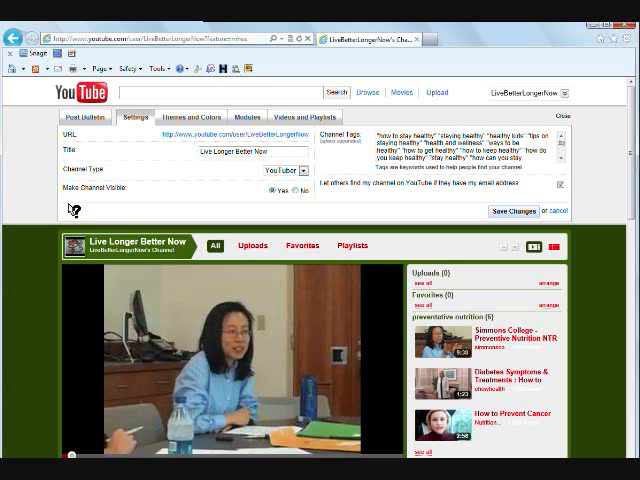
pyautogui.moveTo(608, 368)
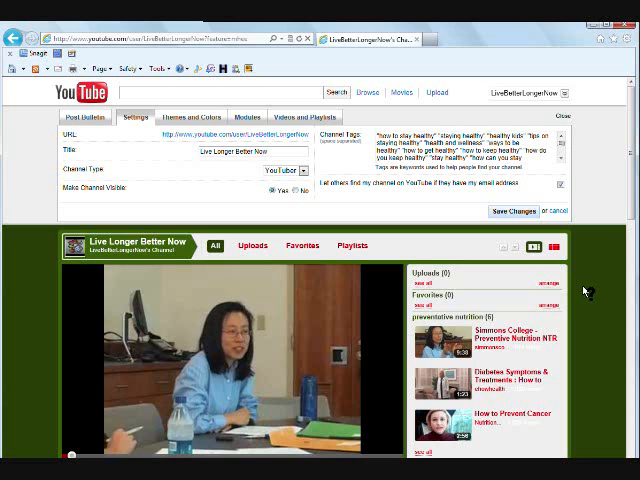
pyautogui.moveTo(590, 292)
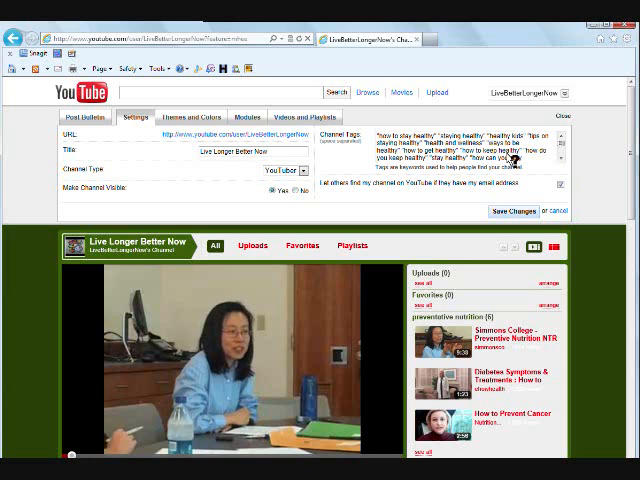
pyautogui.moveTo(272, 244)
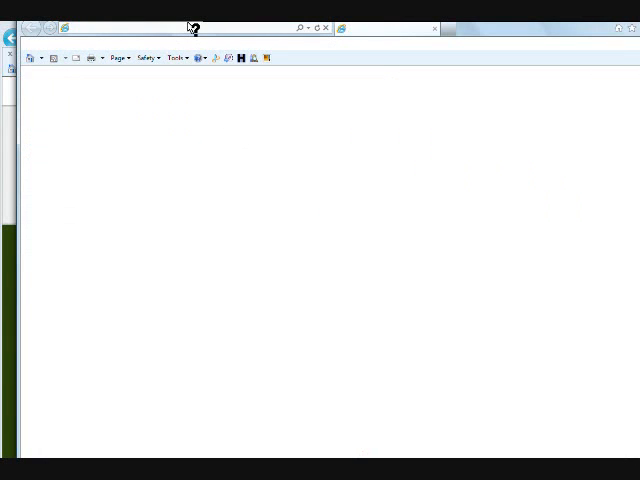
pyautogui.write('http://www.facebook.com/home.php')
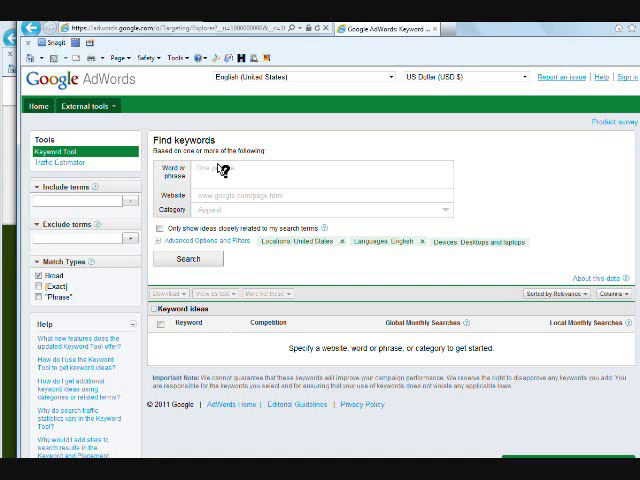
# Step: Search the Keyword Tool for the phrase 'staying healthy' to get keyword ideas and volumes
pyautogui.write('staying healthy')
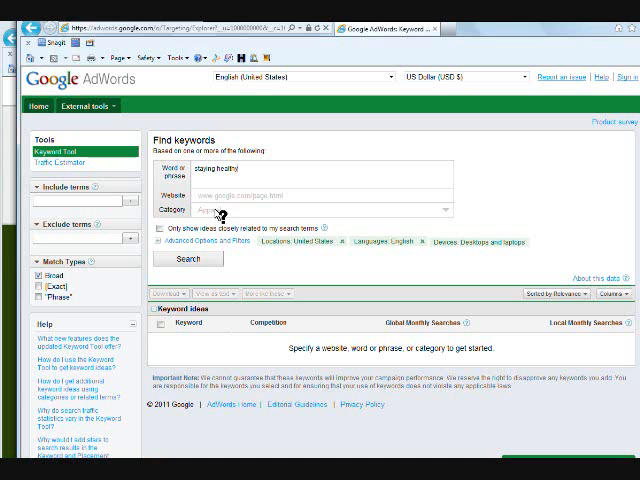
pyautogui.click(188, 258)
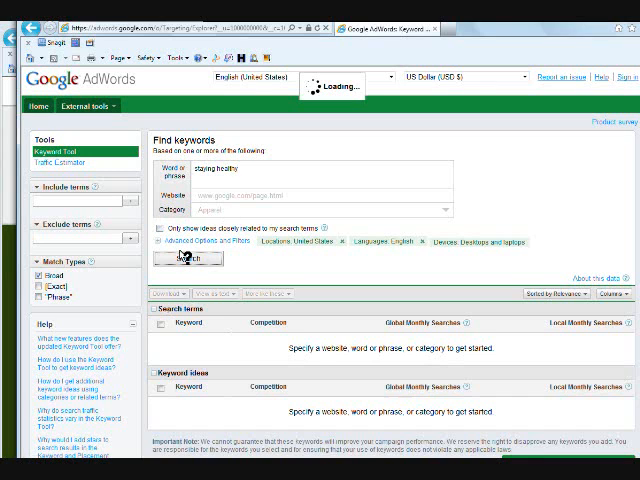
pyautogui.click(186, 258)
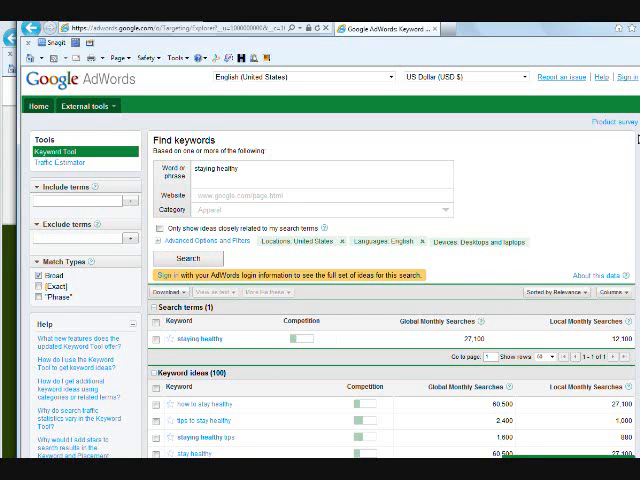
# Step: Scroll down to the Keyword ideas list with its Global Monthly Searches column
pyautogui.scroll(-3)
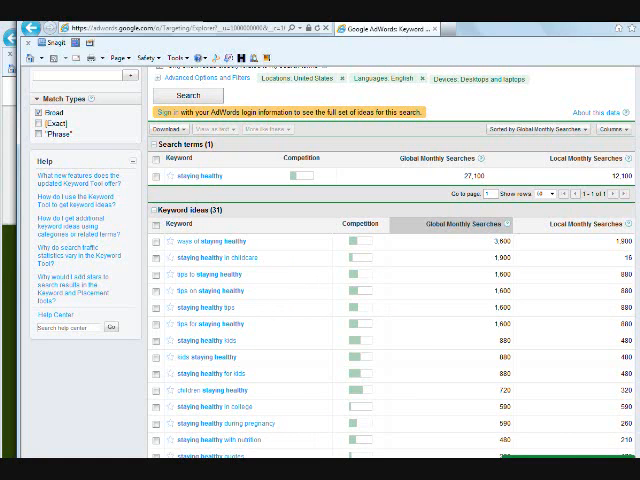
pyautogui.moveTo(564, 22)
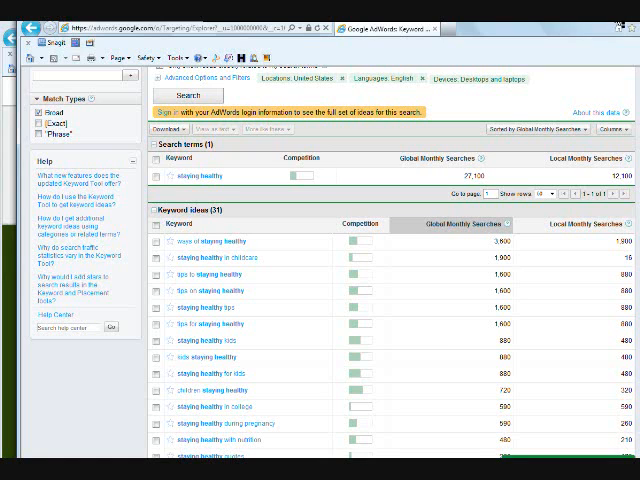
# Step: Return to the YouTube channel settings page showing the Live Longer Better Now title
pyautogui.click(390, 28)
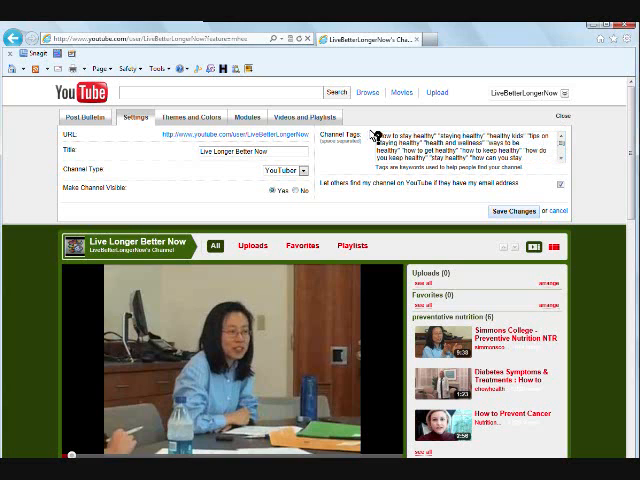
pyautogui.moveTo(490, 132)
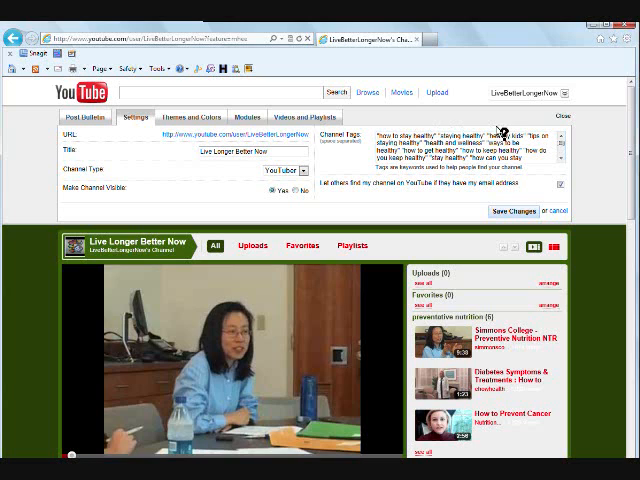
pyautogui.moveTo(492, 132)
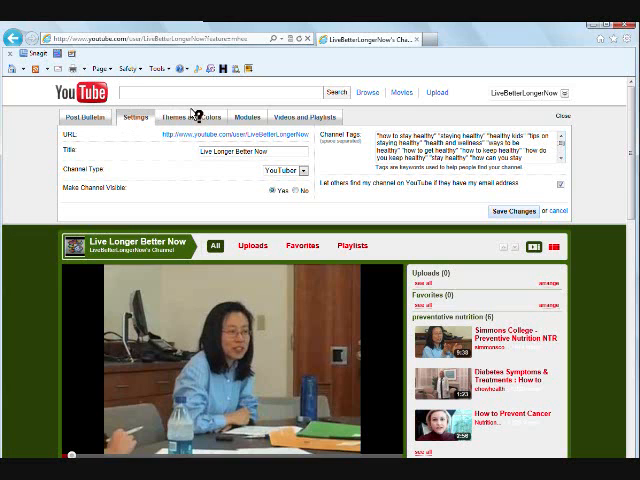
# Step: Show the channel's preset theme choices (Grey, Forest, Fire, Stealth) with Forest 2 active
pyautogui.click(184, 116)
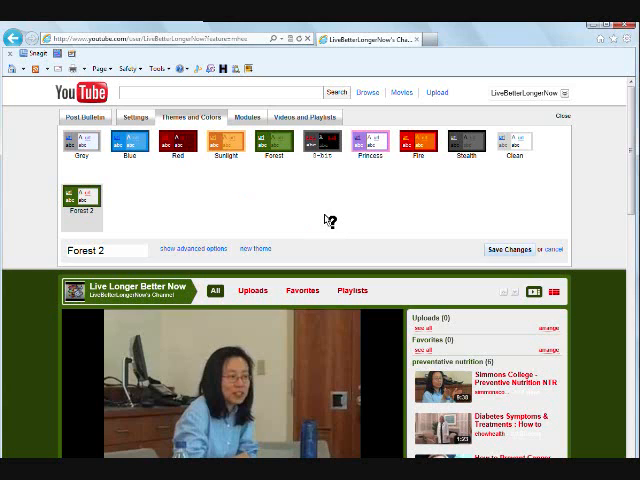
pyautogui.moveTo(272, 180)
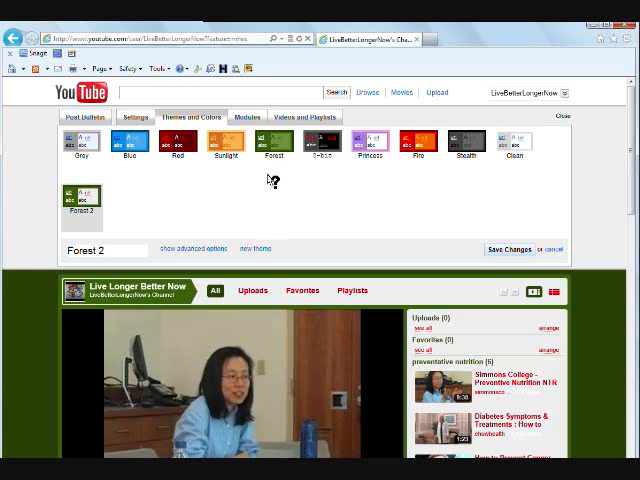
pyautogui.moveTo(226, 178)
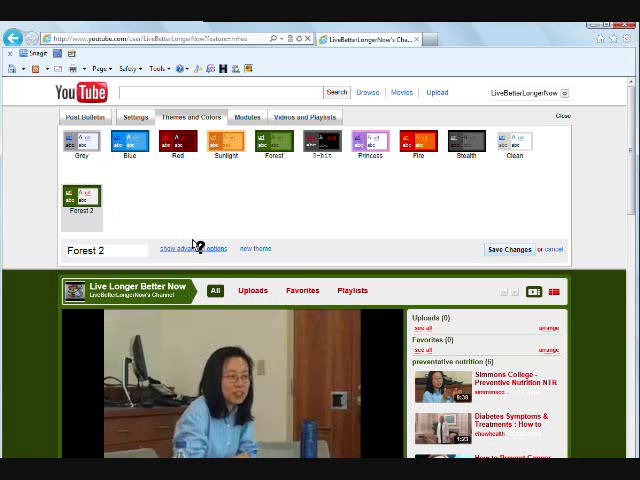
pyautogui.click(178, 248)
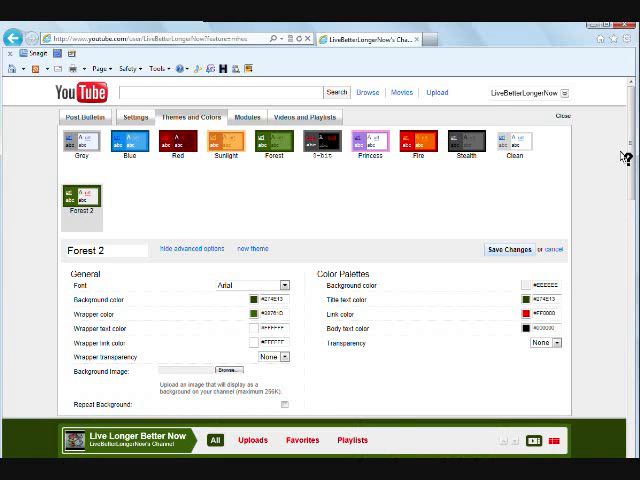
pyautogui.scroll(-3)
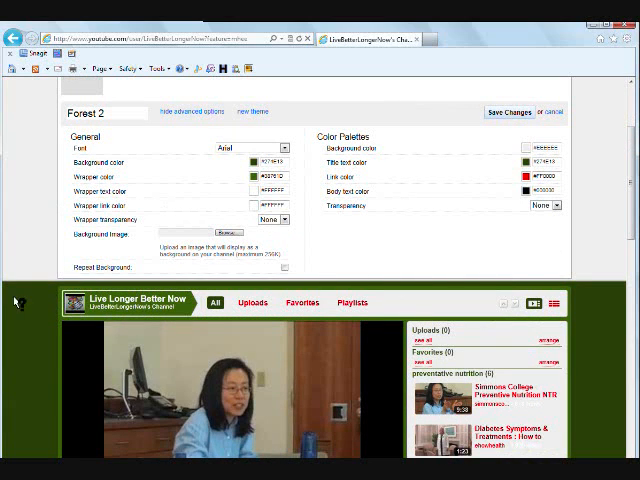
pyautogui.moveTo(600, 318)
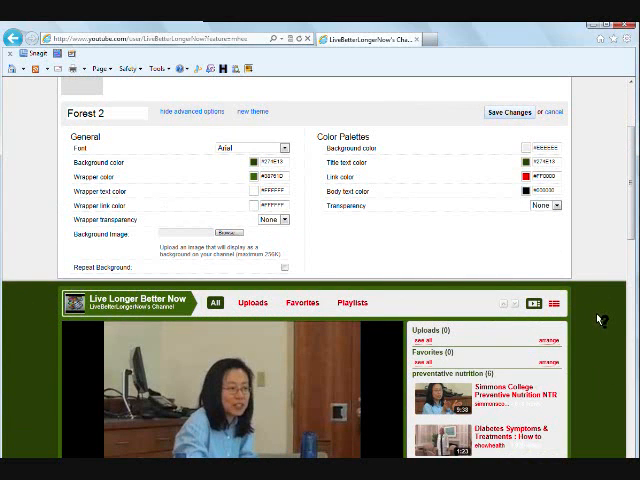
pyautogui.scroll(-3)
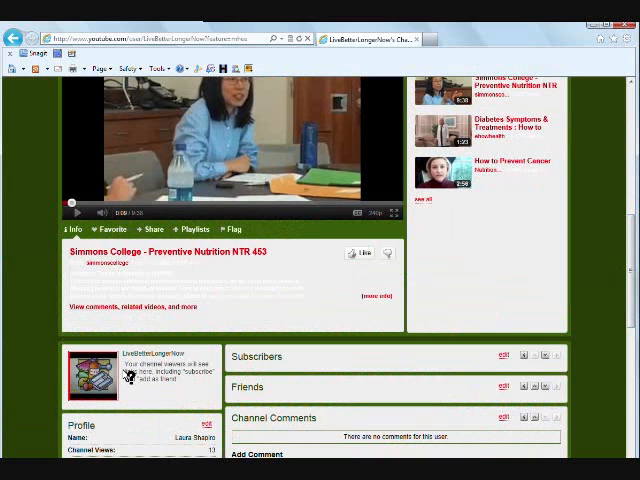
pyautogui.moveTo(466, 176)
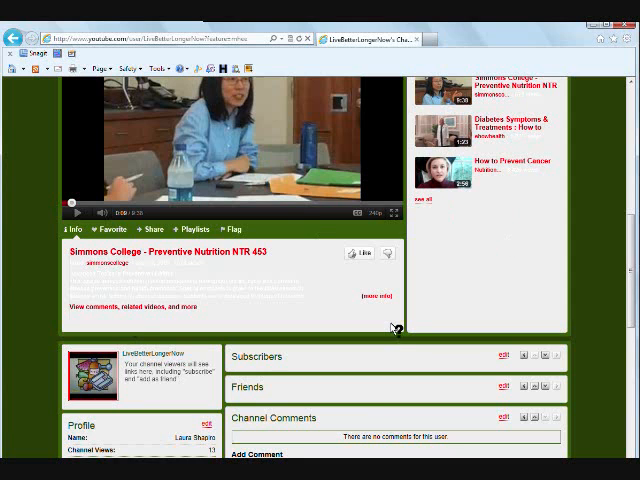
pyautogui.moveTo(624, 224)
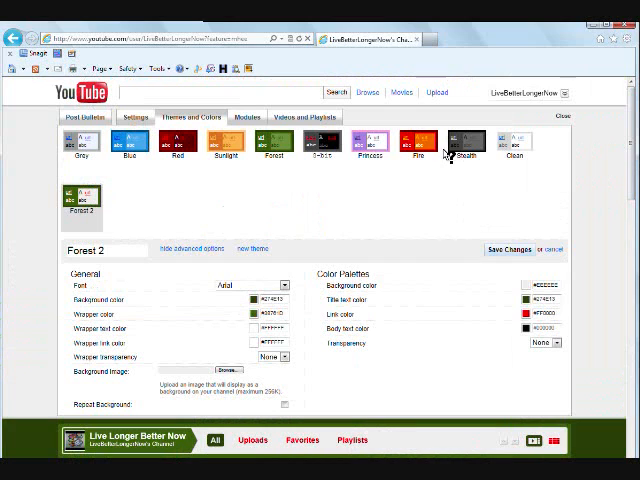
pyautogui.moveTo(516, 280)
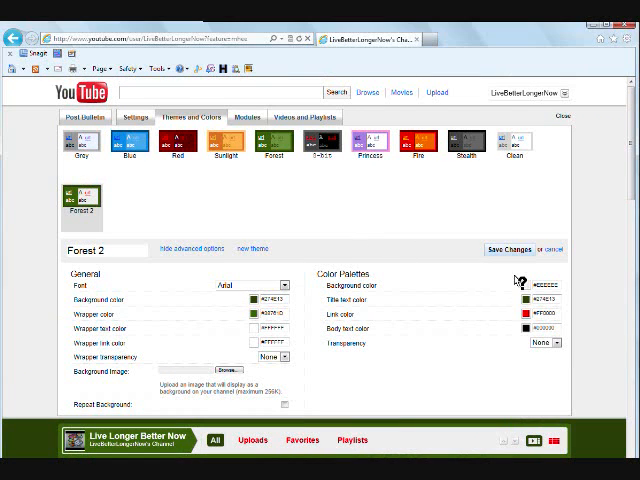
pyautogui.moveTo(92, 332)
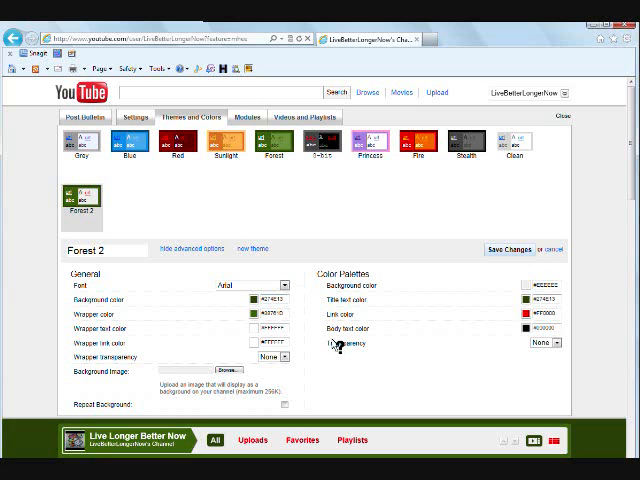
pyautogui.moveTo(264, 276)
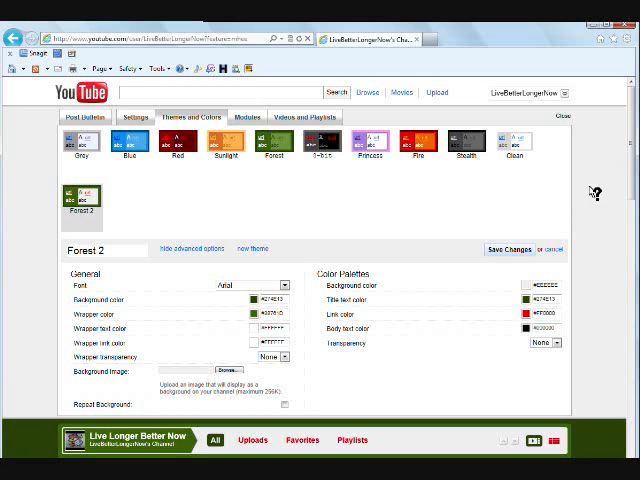
pyautogui.moveTo(628, 110)
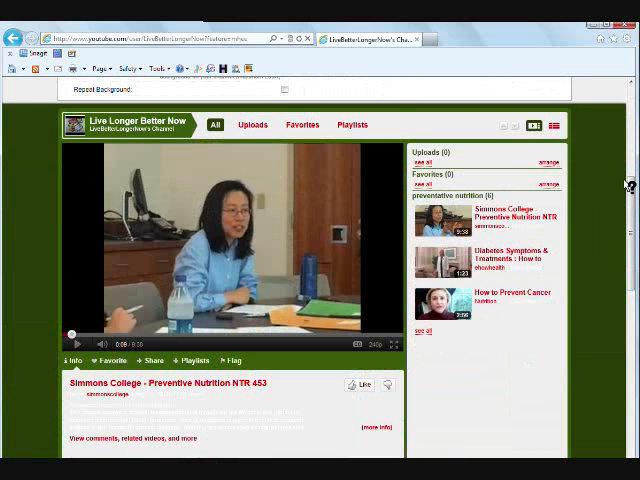
pyautogui.scroll(-3)
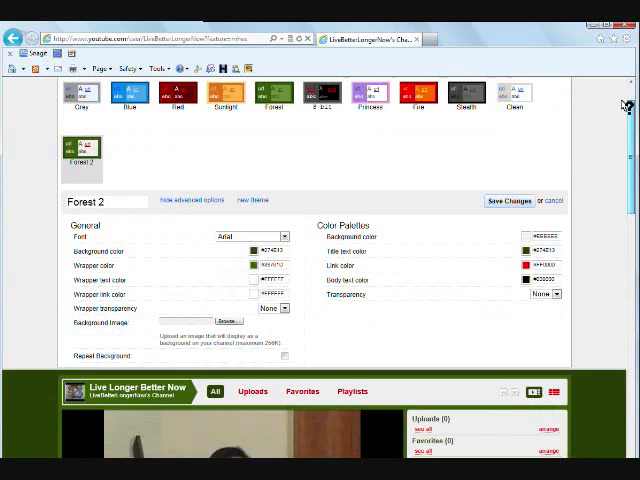
pyautogui.scroll(-3)
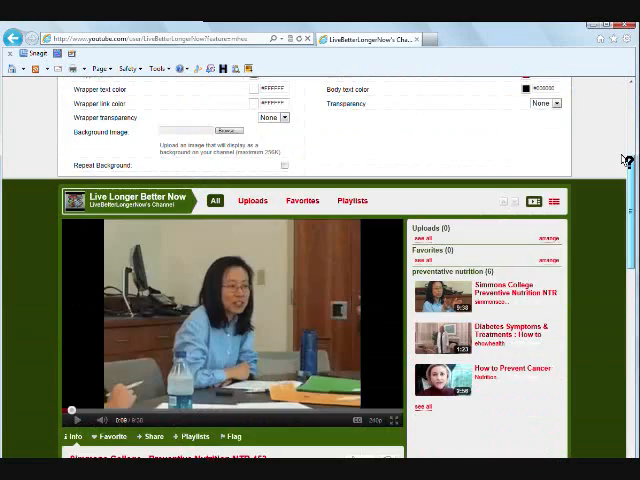
pyautogui.scroll(-3)
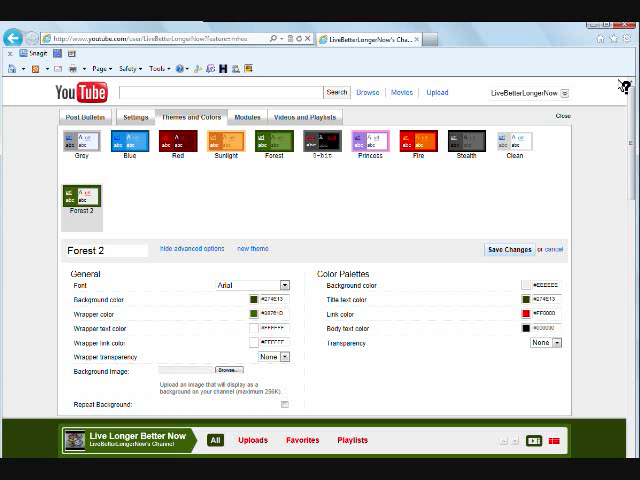
pyautogui.scroll(-3)
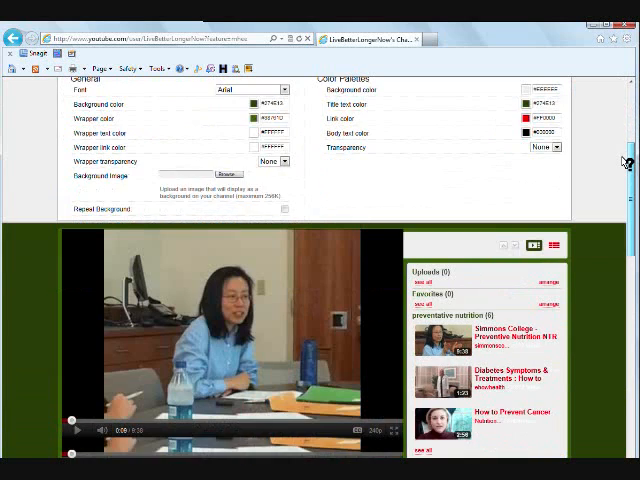
pyautogui.scroll(-3)
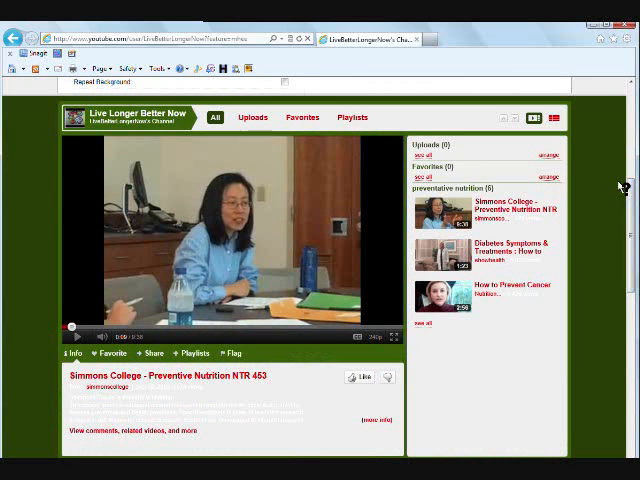
pyautogui.moveTo(364, 290)
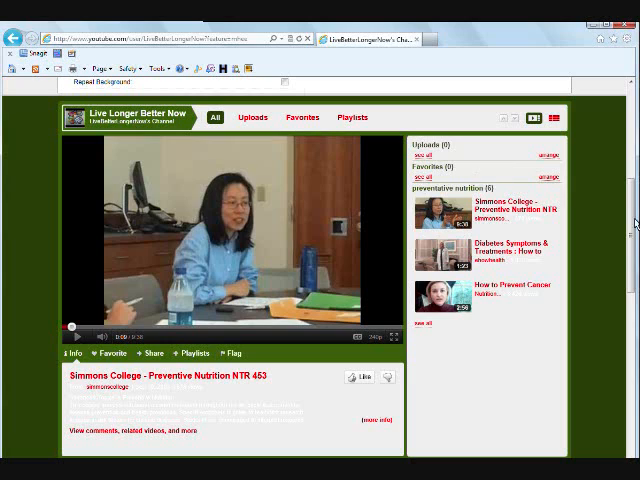
pyautogui.moveTo(628, 238)
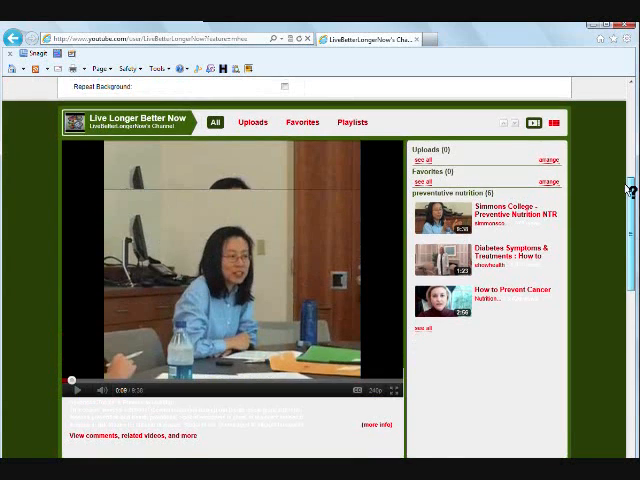
pyautogui.scroll(-3)
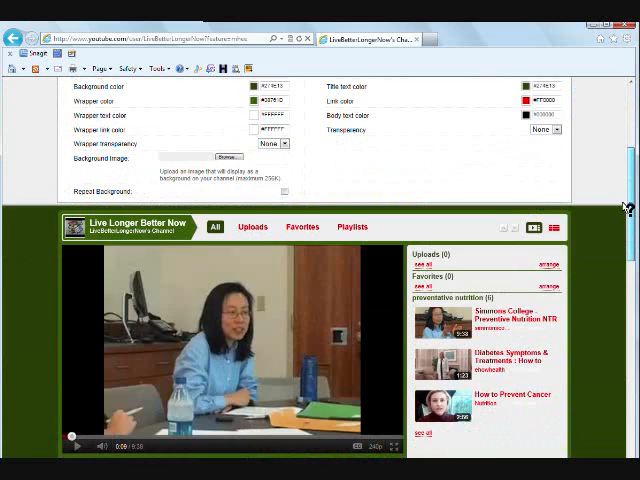